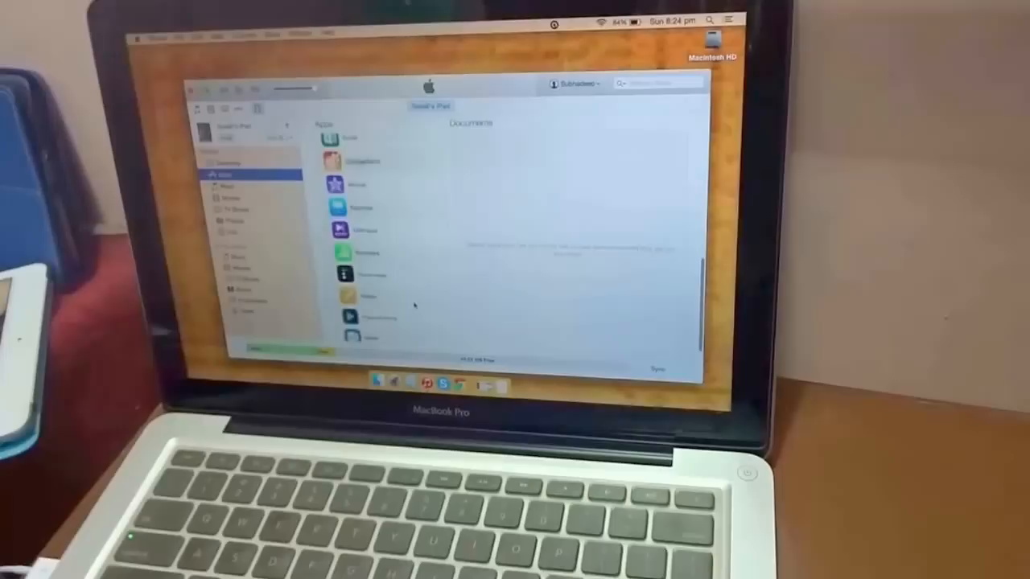
# - View KMPlayer's shared files, then PlayerXtreme's documents in the iPad File Sharing list
pyautogui.click(357, 245)
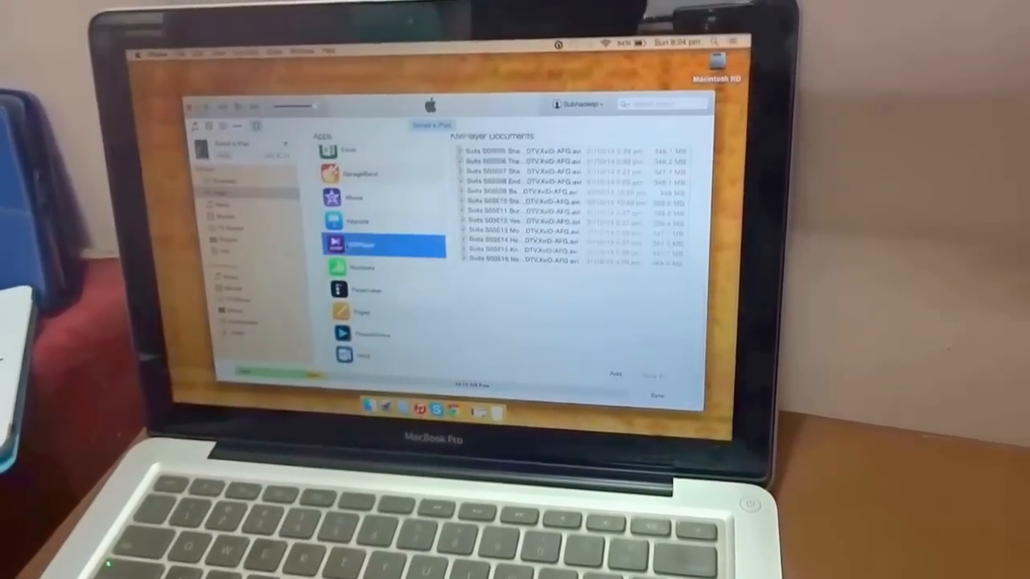
pyautogui.click(378, 330)
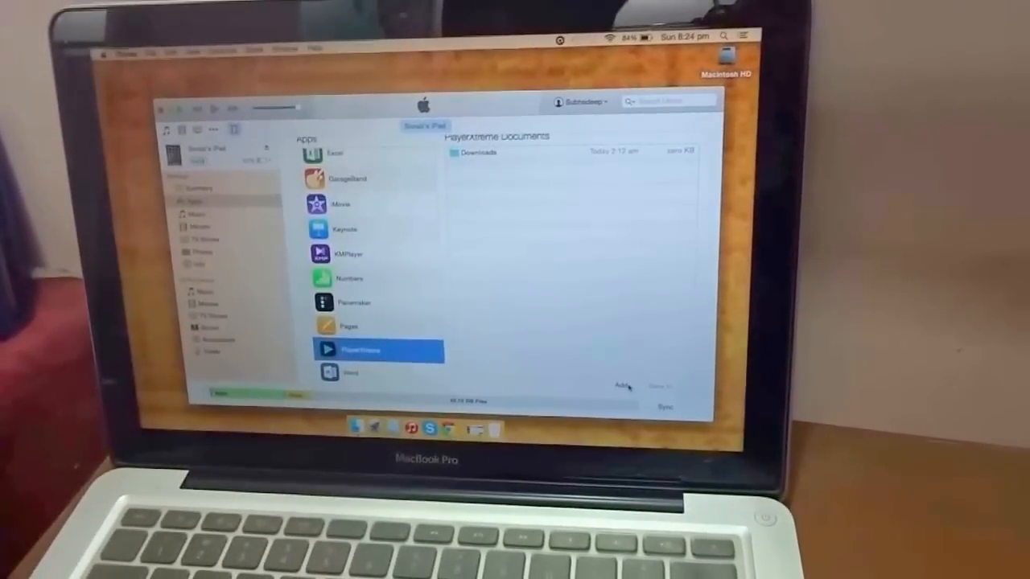
# - Add the Godzilla (2014) DVDRip .avi from Movies into PlayerXtreme's documents
pyautogui.click(622, 386)
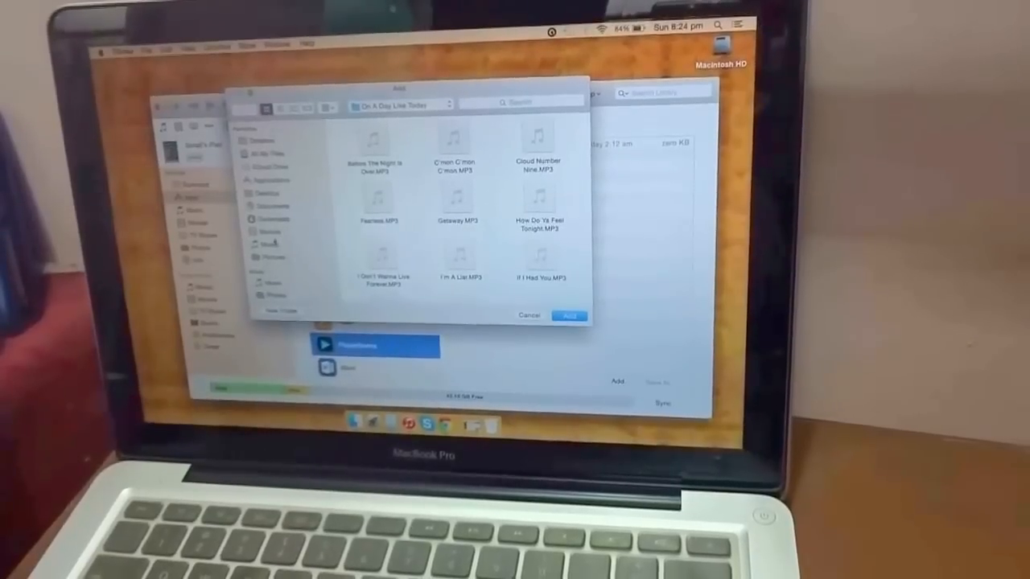
pyautogui.click(257, 231)
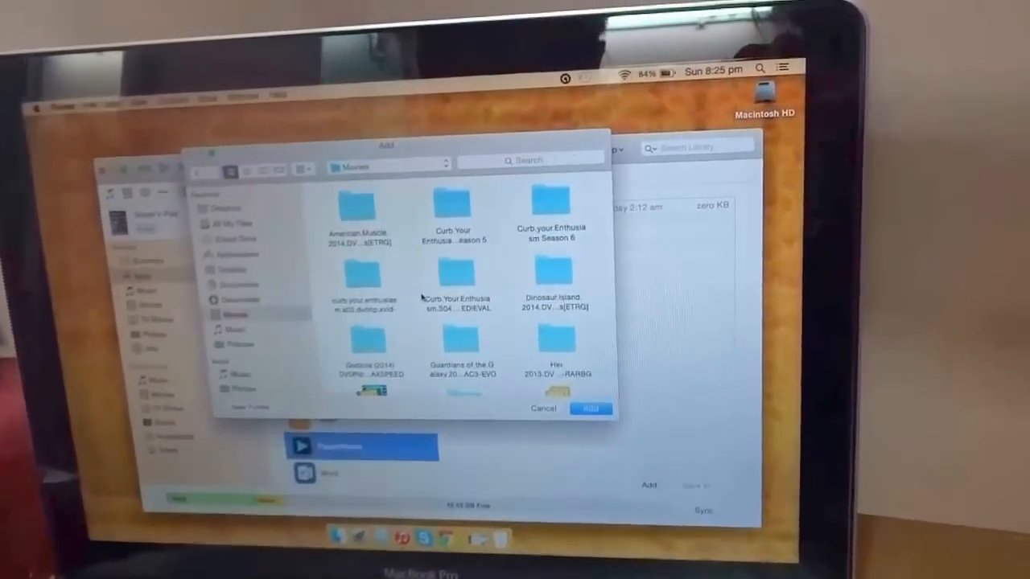
pyautogui.doubleClick(357, 351)
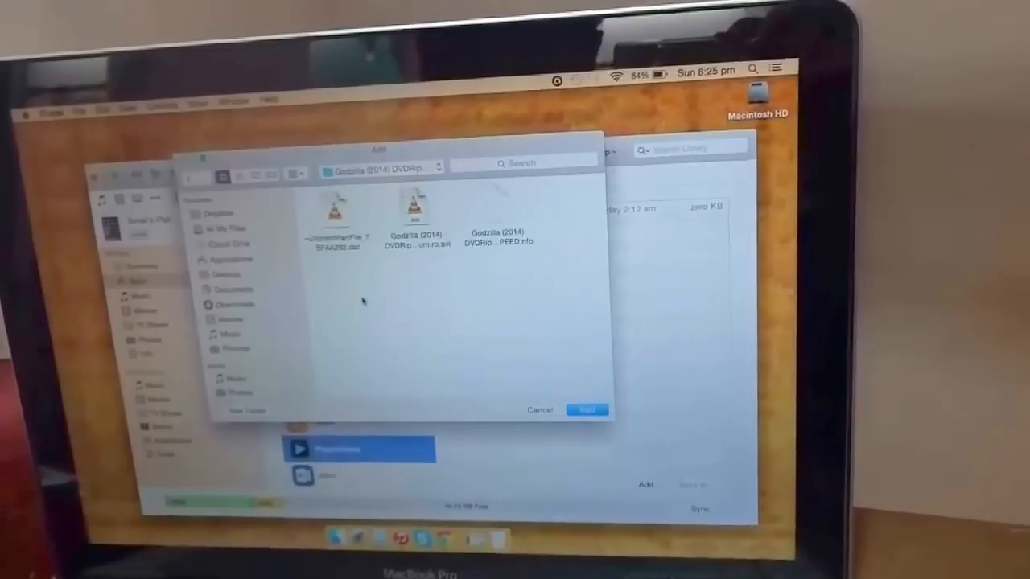
pyautogui.click(416, 217)
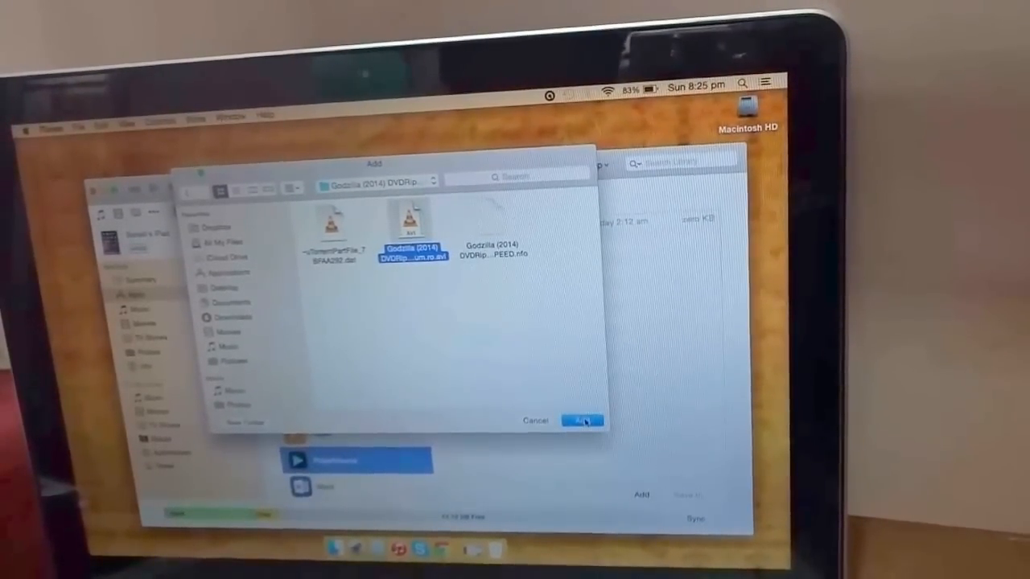
pyautogui.click(579, 422)
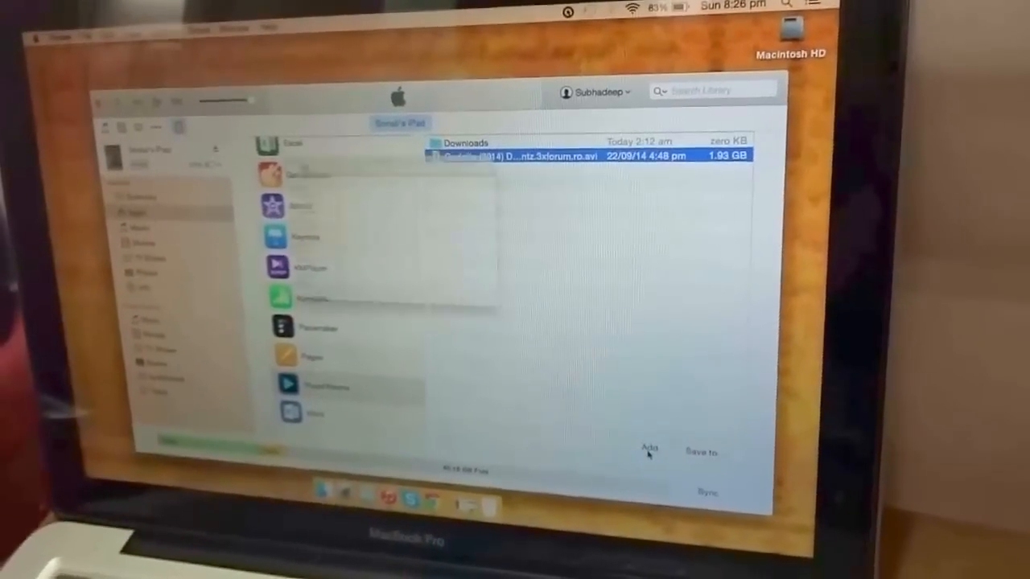
# - Begin another Add and browse into the Bryan Adams folder within English Songs
pyautogui.click(650, 447)
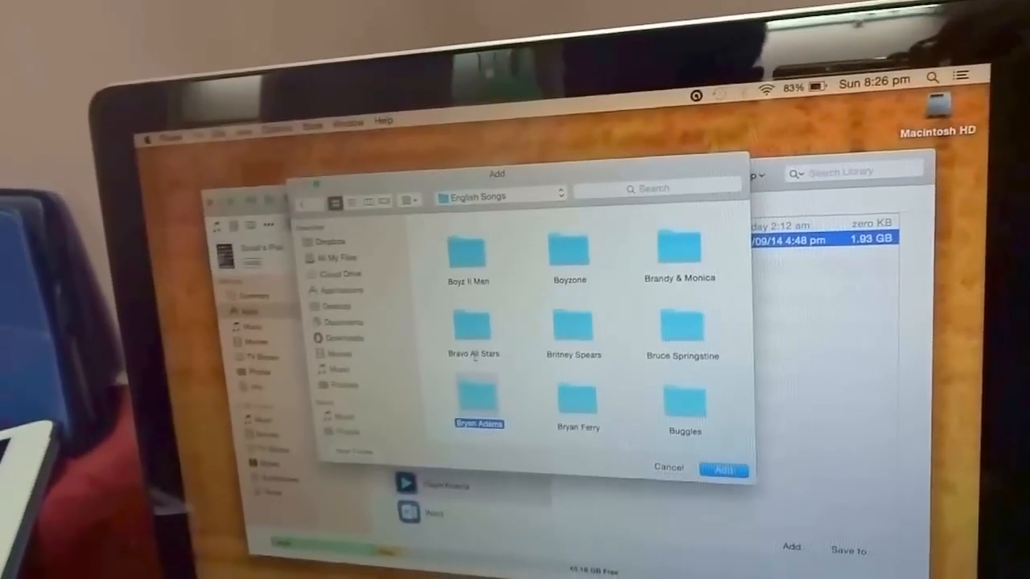
pyautogui.doubleClick(476, 399)
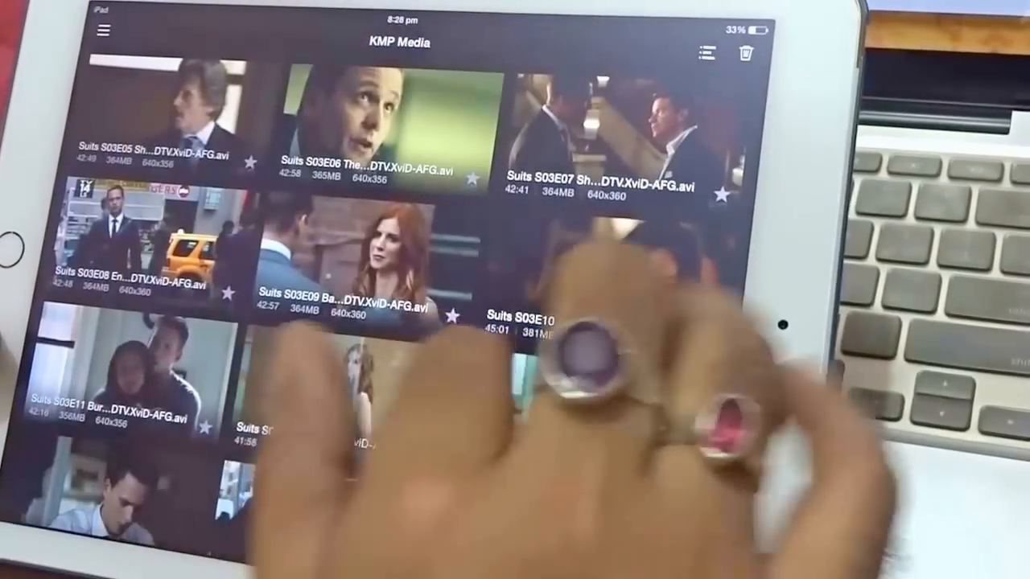
# - Scroll KMPlayer's media grid to reveal more Suits Season 3 episodes
pyautogui.scroll(-3)
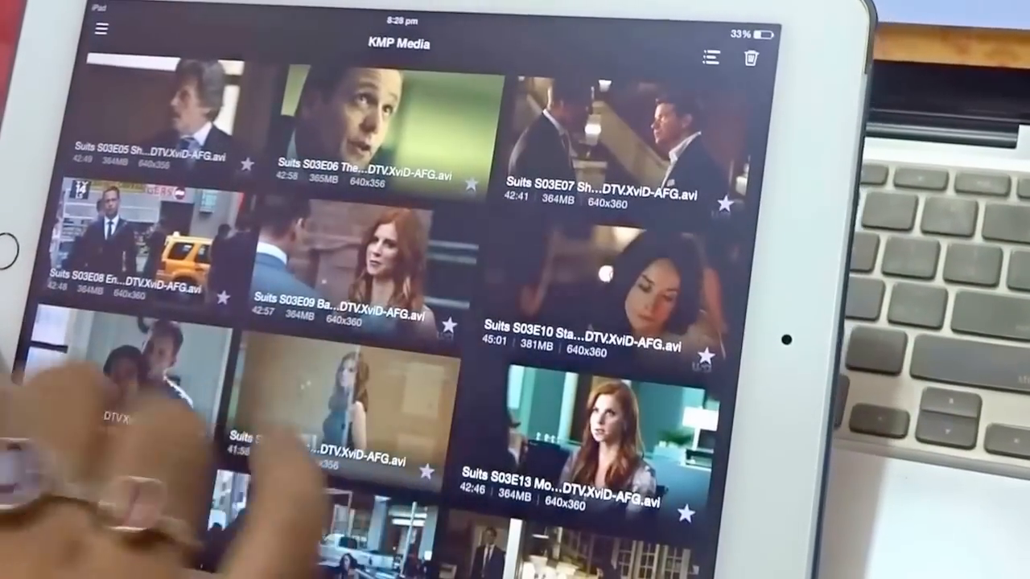